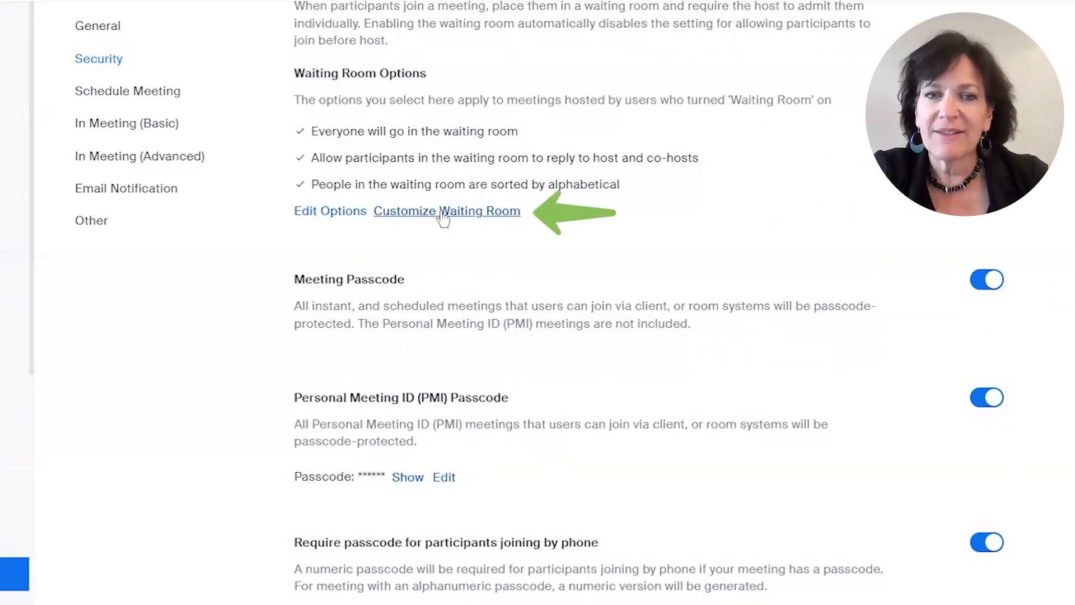
# Open Customize Waiting Room from the Waiting Room Options on the Security page.
pyautogui.click(447, 211)
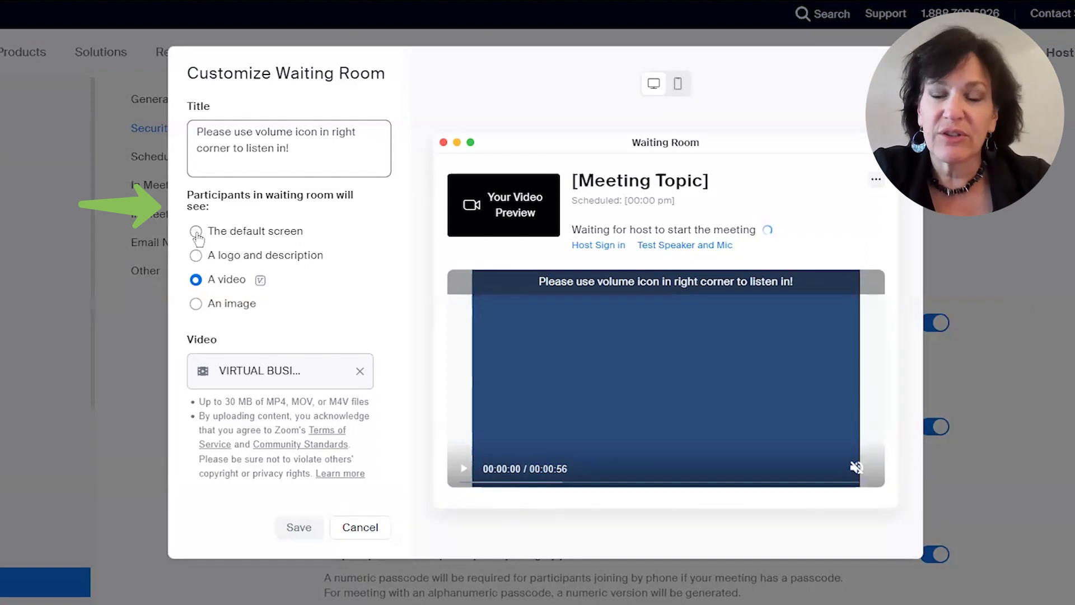
# Set waiting participants to see 'The default screen' with the title message.
pyautogui.click(195, 230)
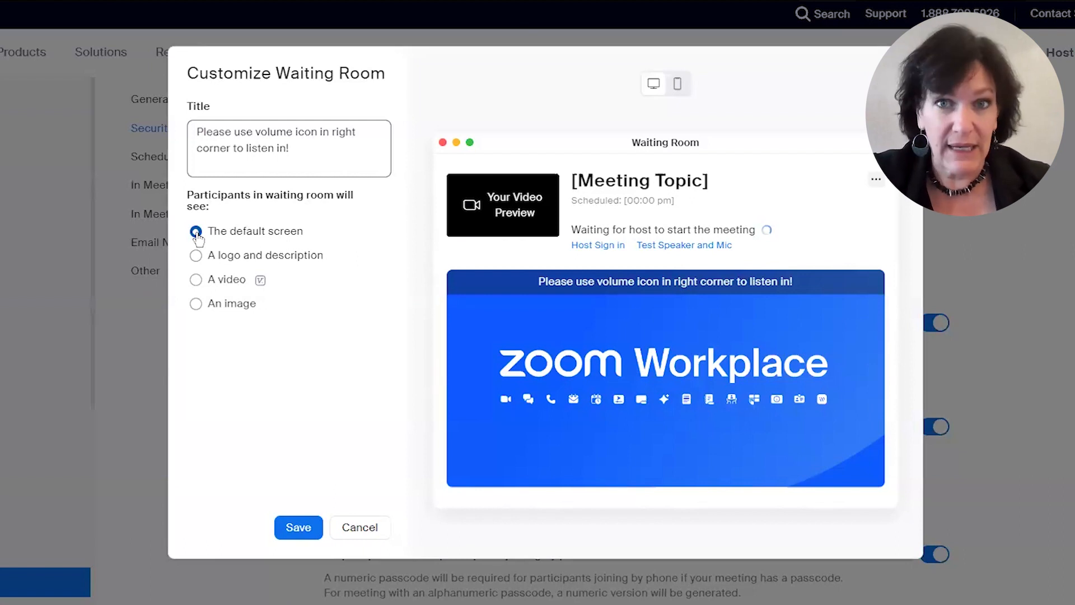
pyautogui.moveTo(185, 273)
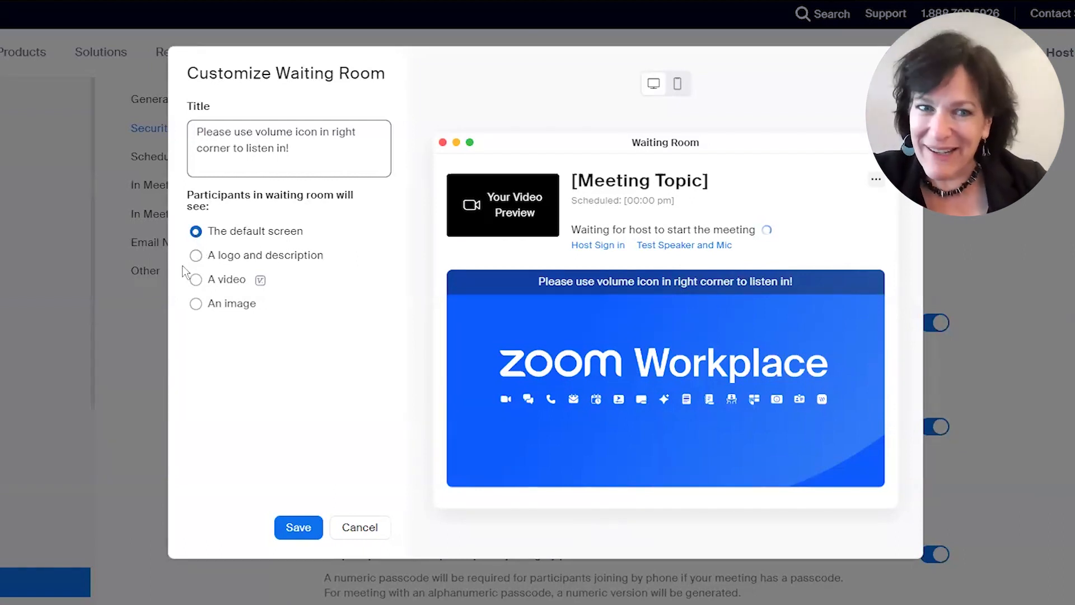
# Set the waiting room to 'A logo and description' showing the welcome description.
pyautogui.click(195, 215)
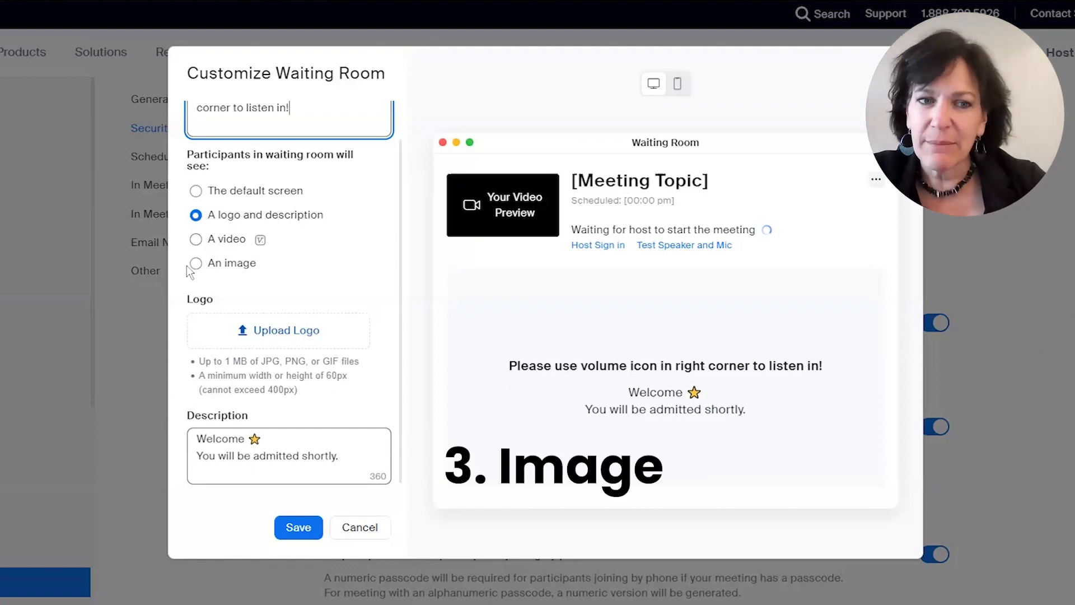
# Set the waiting room to 'An image' showing the uploaded smiling-woman picture.
pyautogui.click(195, 304)
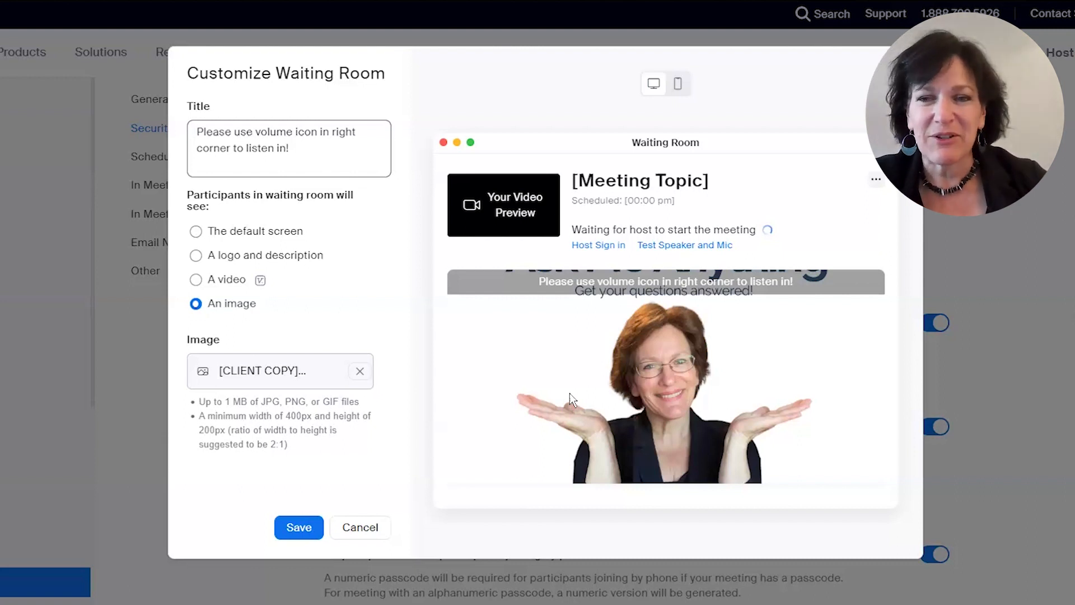
pyautogui.moveTo(360, 371)
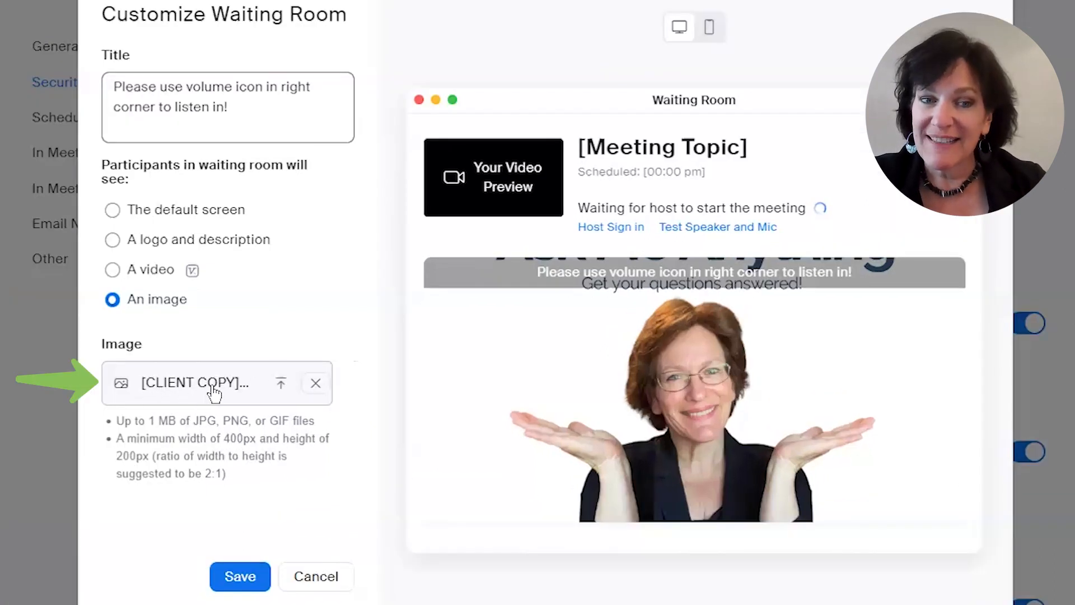
pyautogui.moveTo(280, 383)
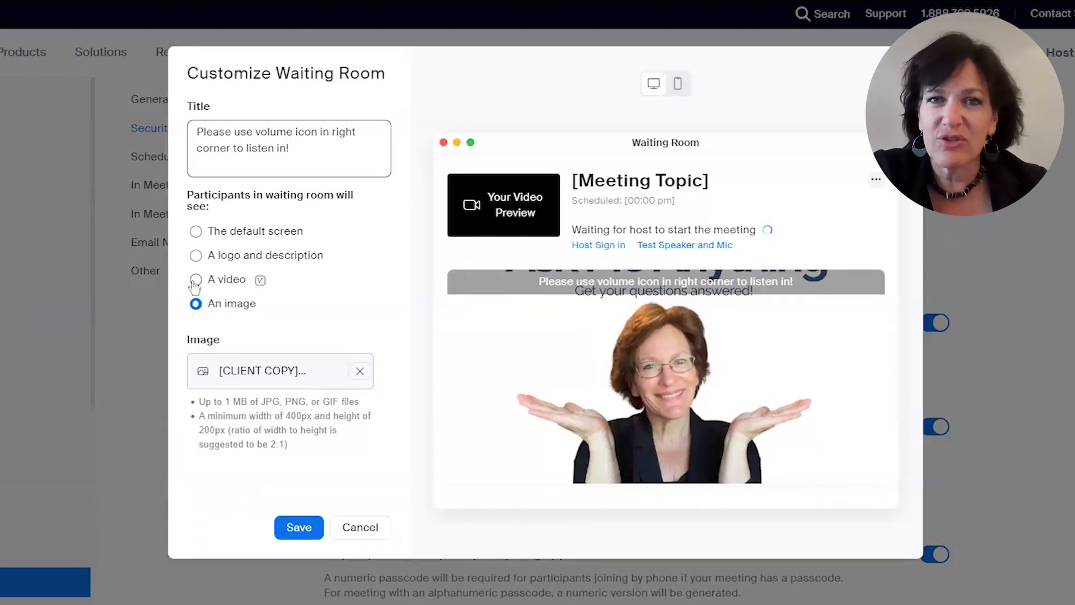
# Set the waiting room back to 'A video' showing the uploaded welcome video.
pyautogui.click(195, 281)
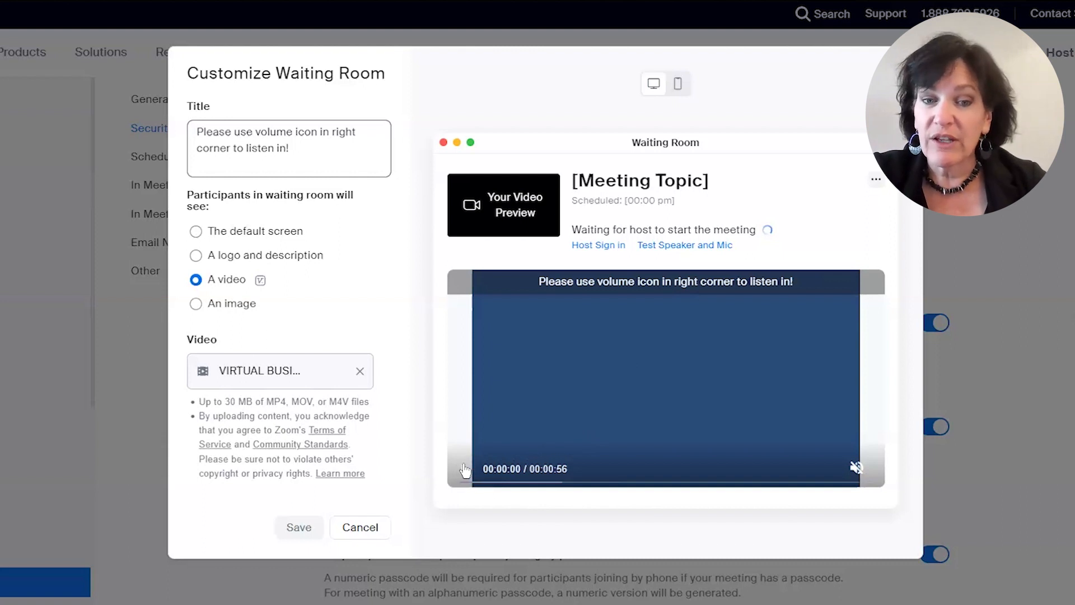
# Play the welcome video preview to about ten seconds, pause it, and unmute its sound.
pyautogui.click(465, 469)
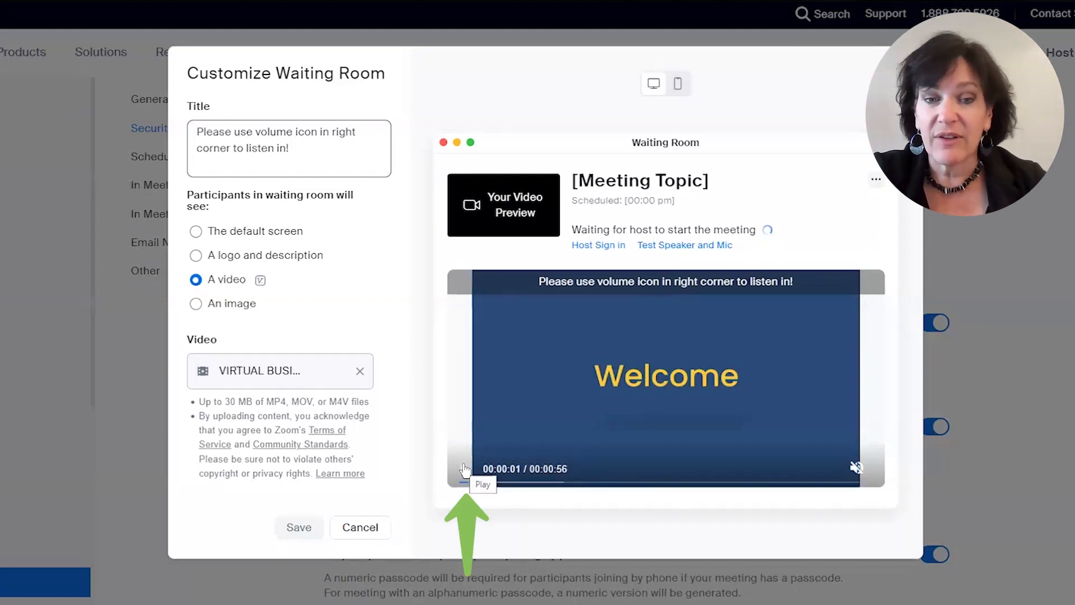
pyautogui.click(465, 469)
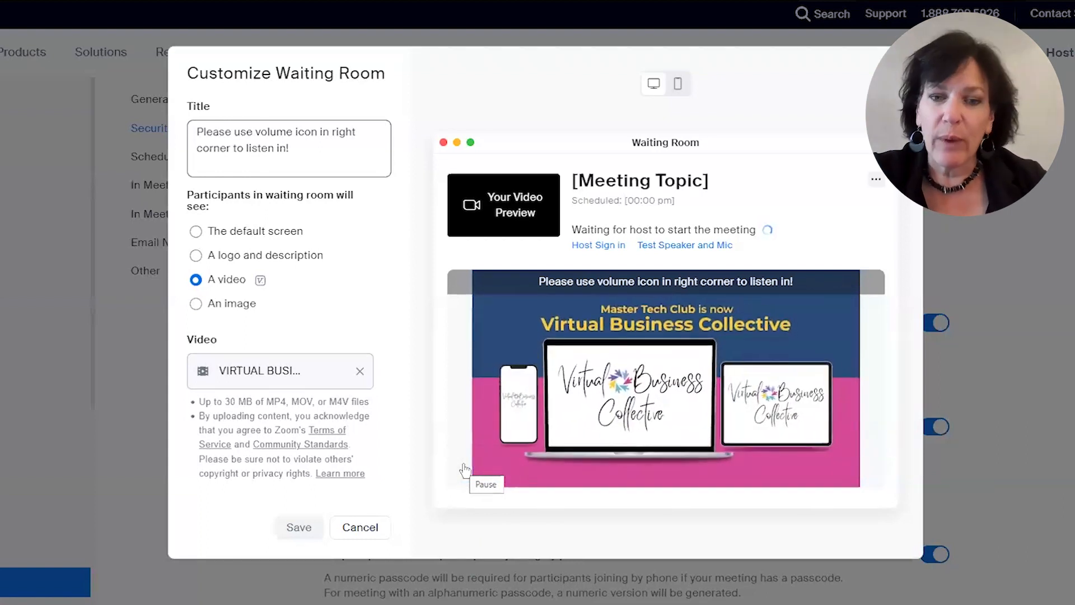
pyautogui.click(465, 470)
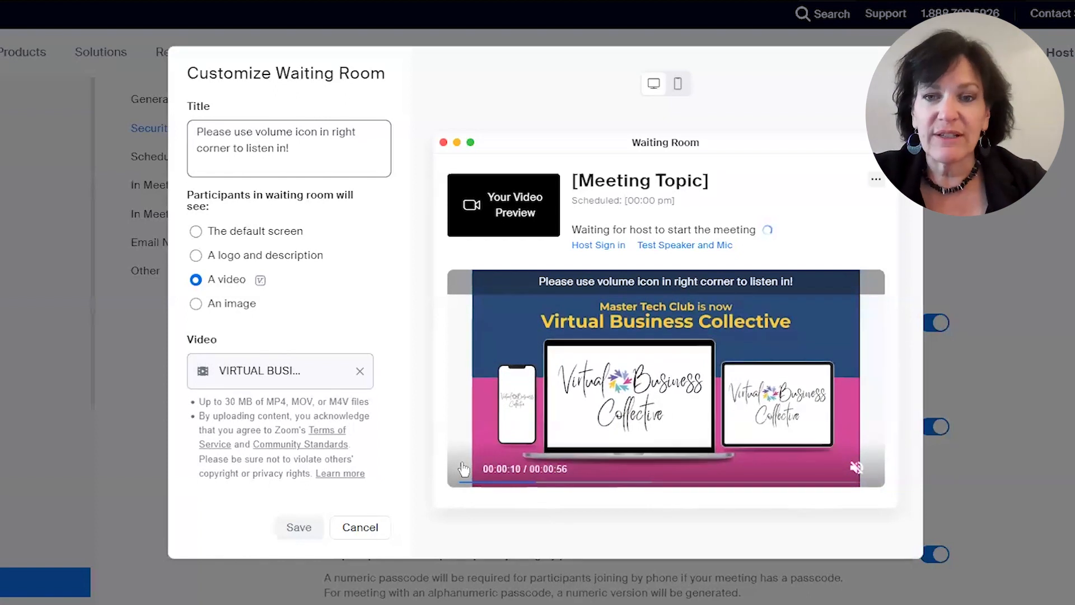
pyautogui.moveTo(464, 469)
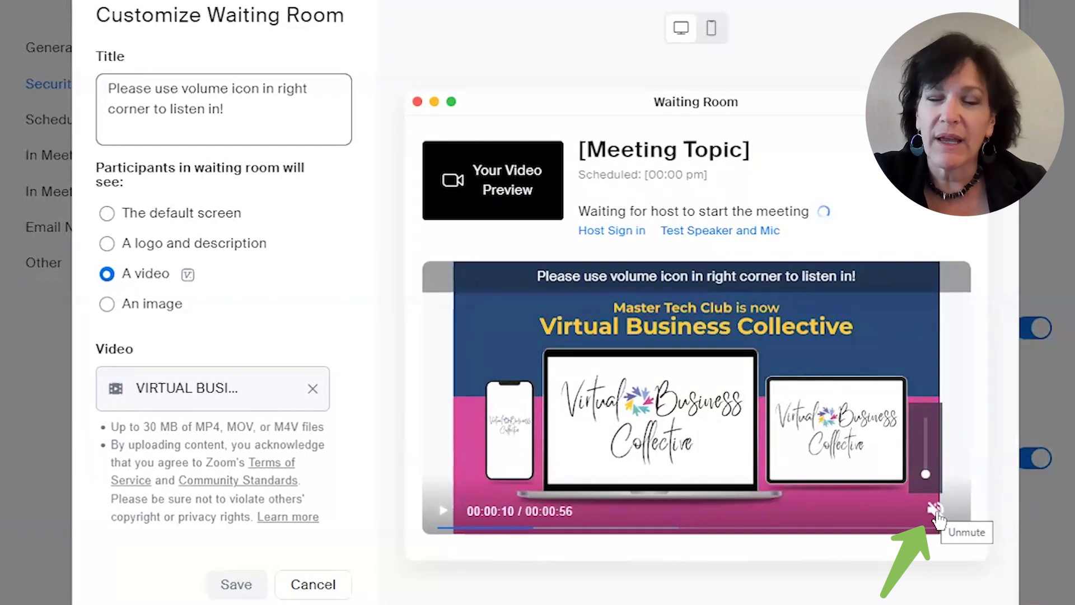
pyautogui.click(936, 511)
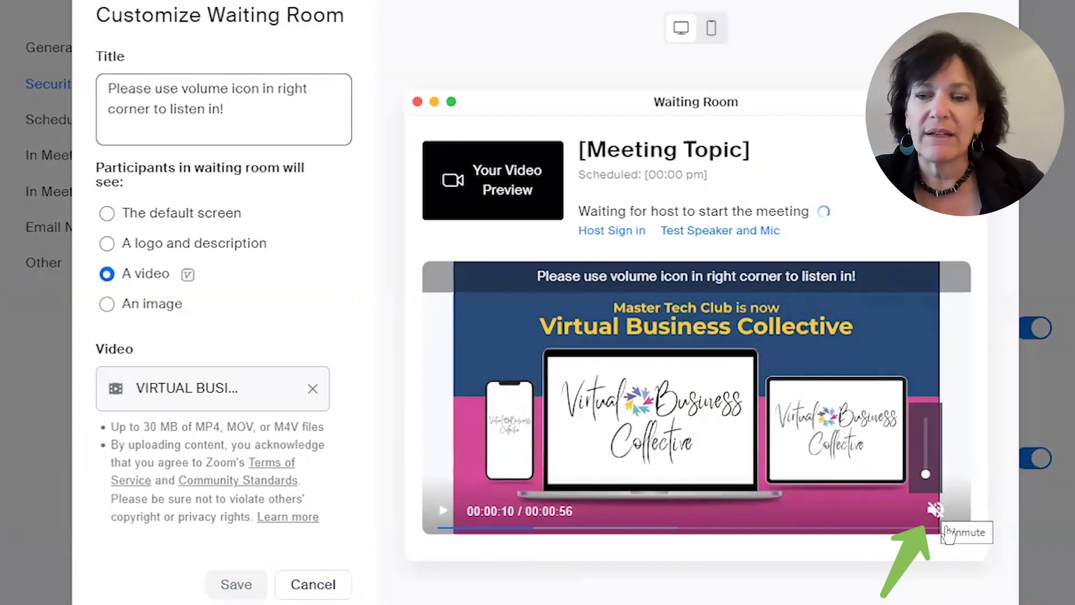